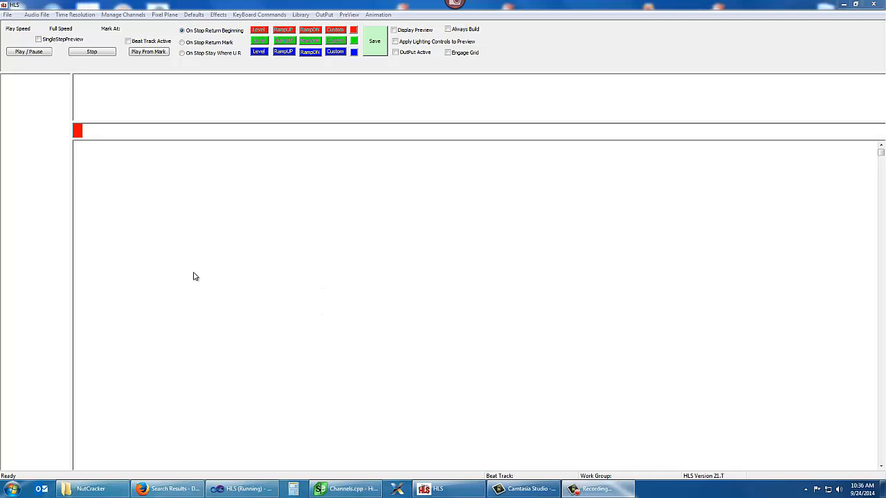
{"action": "mouse_move", "coordinate": [145, 86]}
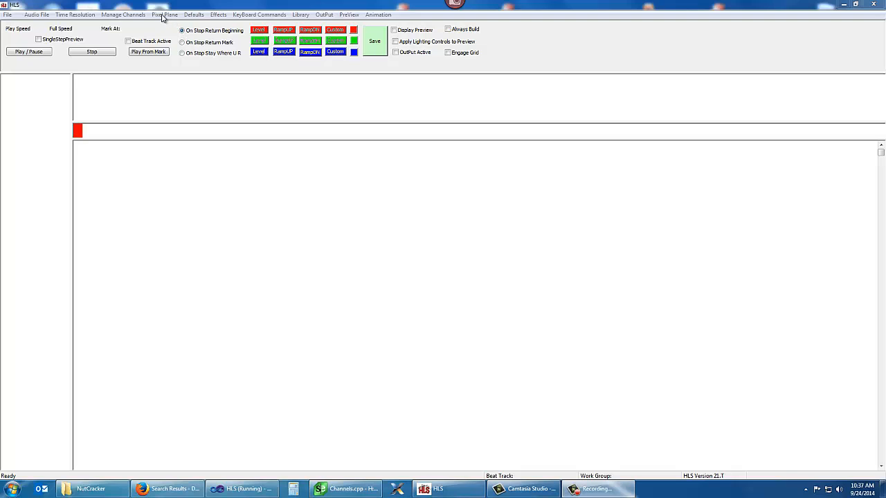
- Bring up the View External PixelPlane Effect tester sized 77 wide by 29 high
{"action": "left_click", "coordinate": [165, 13]}
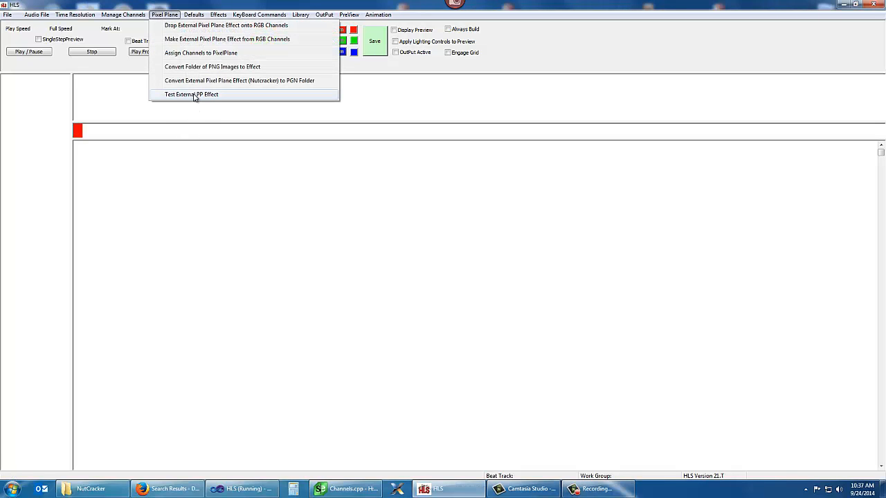
{"action": "left_click", "coordinate": [191, 94]}
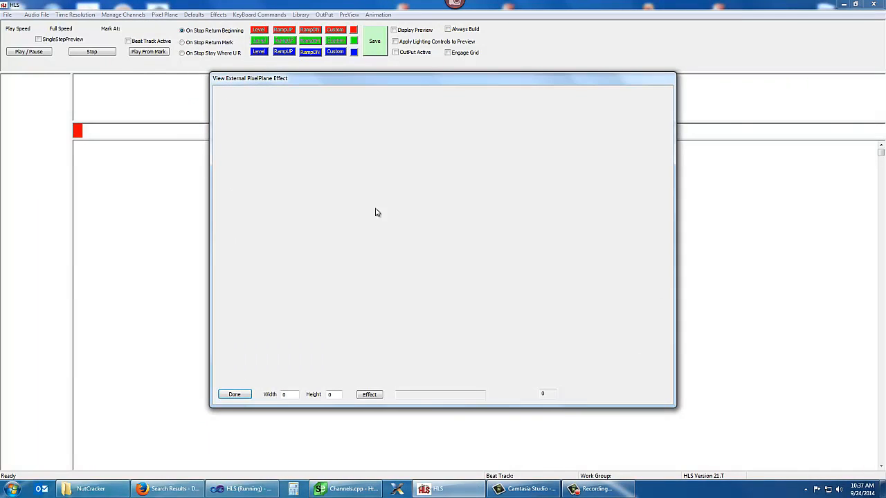
{"action": "mouse_move", "coordinate": [291, 423]}
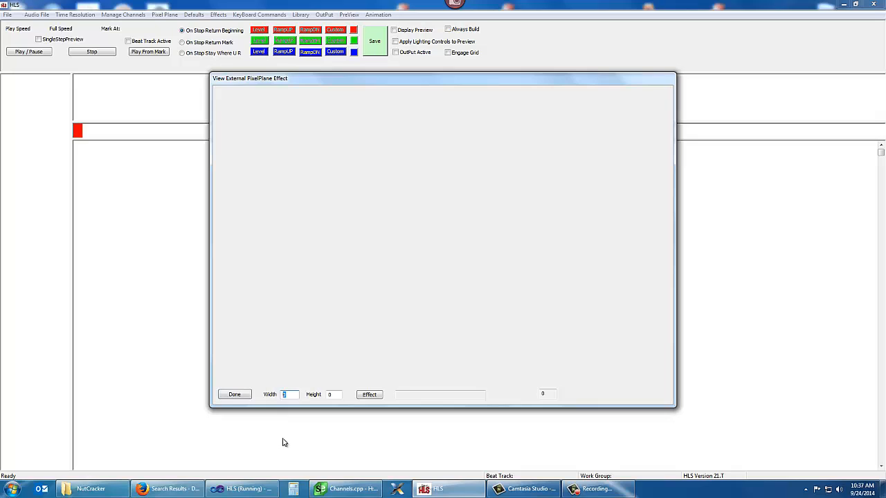
{"action": "type", "text": "77"}
{"action": "left_click", "coordinate": [335, 394]}
{"action": "type", "text": "29"}
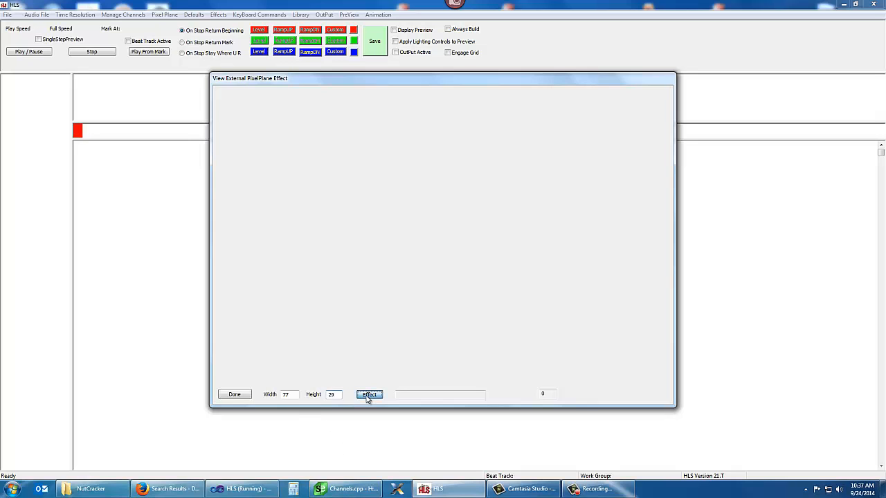
- Choose Sandstorm Circles House.hlsnc as the effect file for the viewer
{"action": "left_click", "coordinate": [368, 394]}
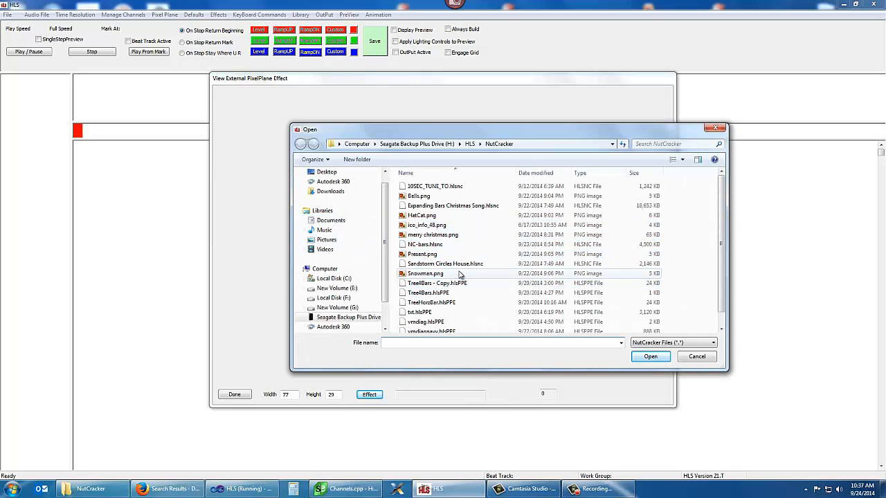
{"action": "left_click", "coordinate": [446, 263]}
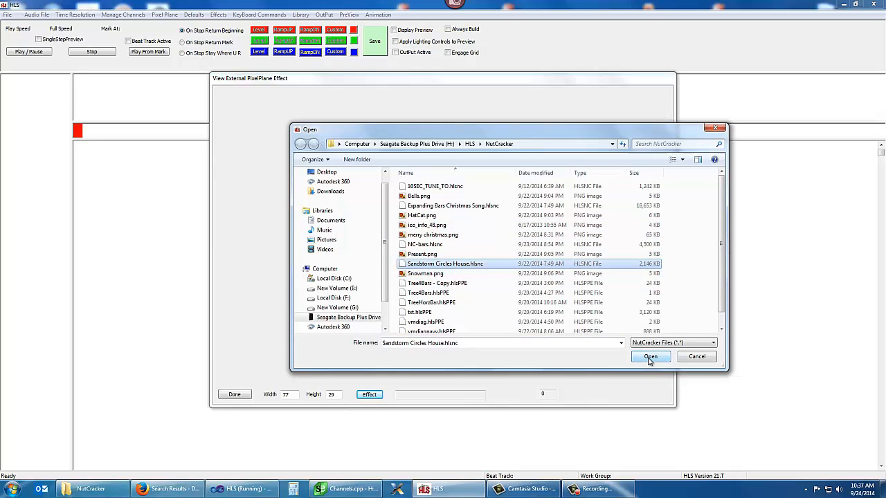
{"action": "left_click", "coordinate": [649, 357]}
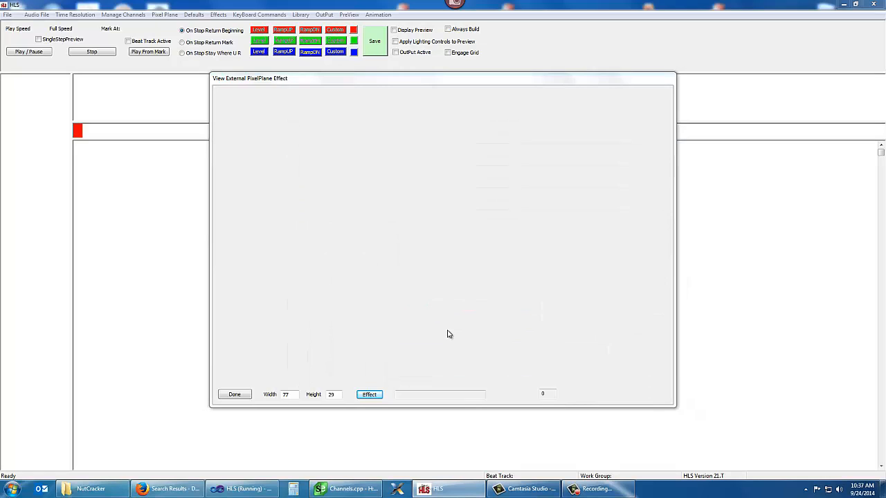
{"action": "mouse_move", "coordinate": [457, 279]}
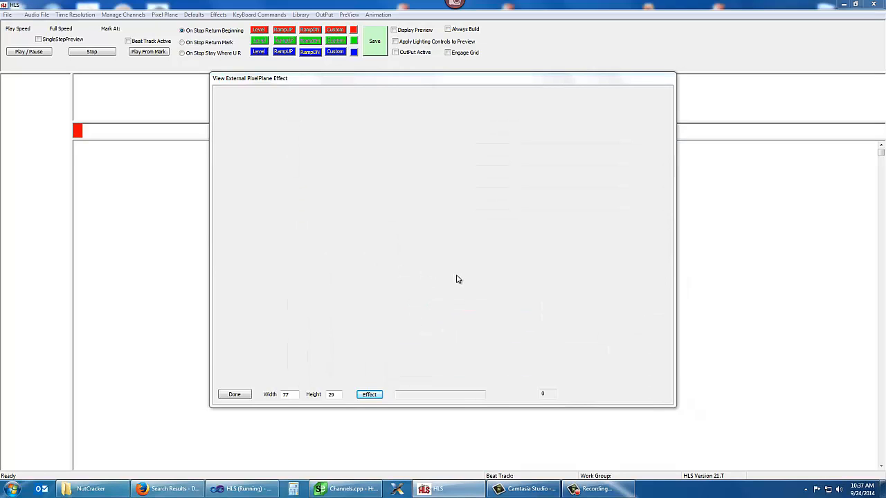
{"action": "mouse_move", "coordinate": [345, 260]}
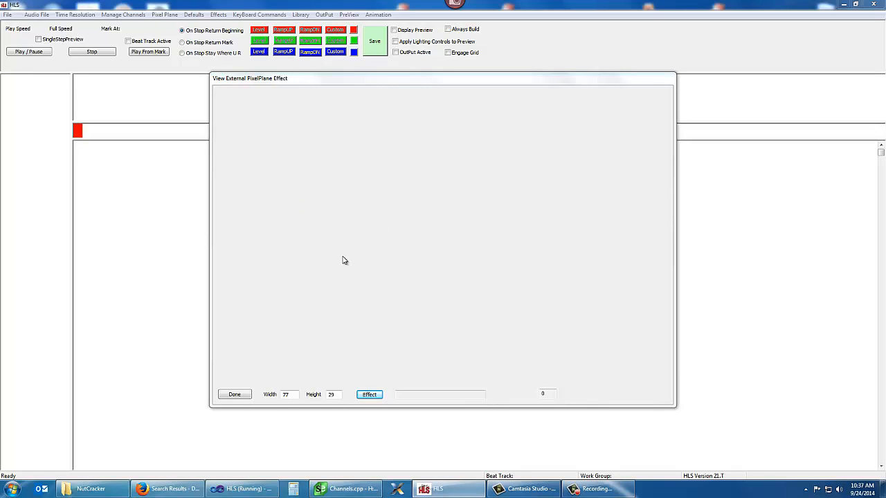
{"action": "mouse_move", "coordinate": [348, 263]}
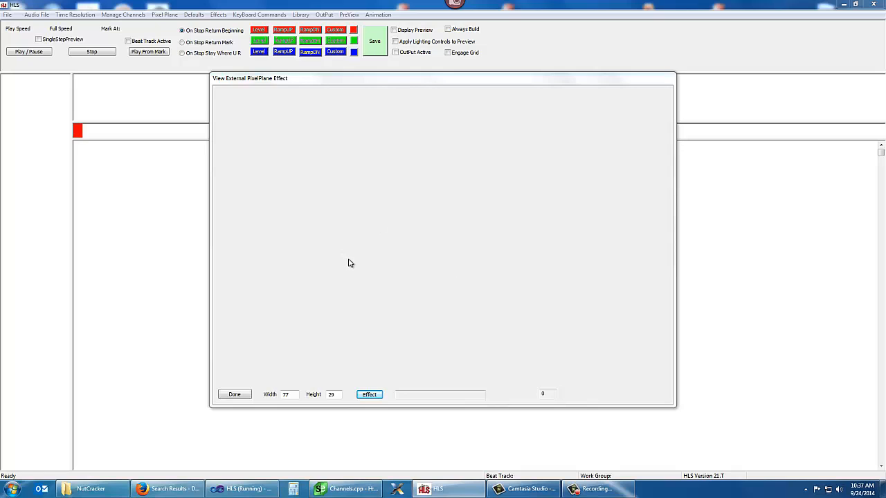
- Render Sandstorm Circles House and advance it several frames, watching the circles move
{"action": "left_click", "coordinate": [368, 395]}
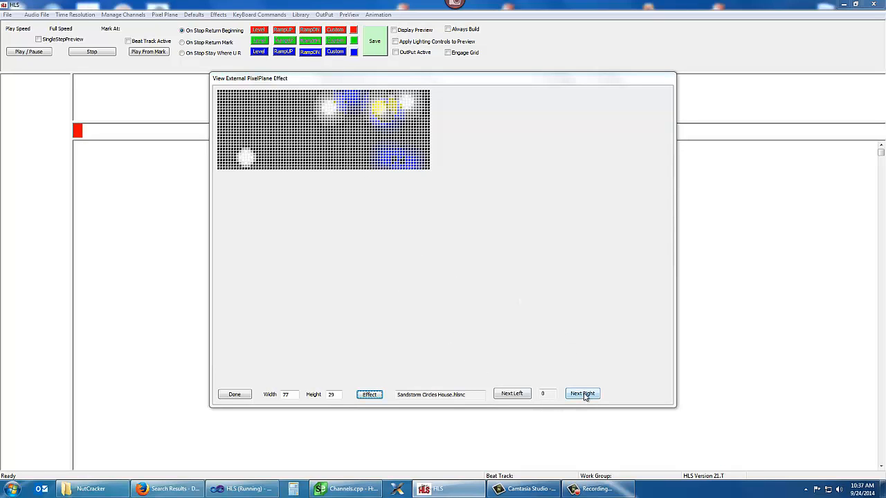
{"action": "left_click", "coordinate": [581, 393]}
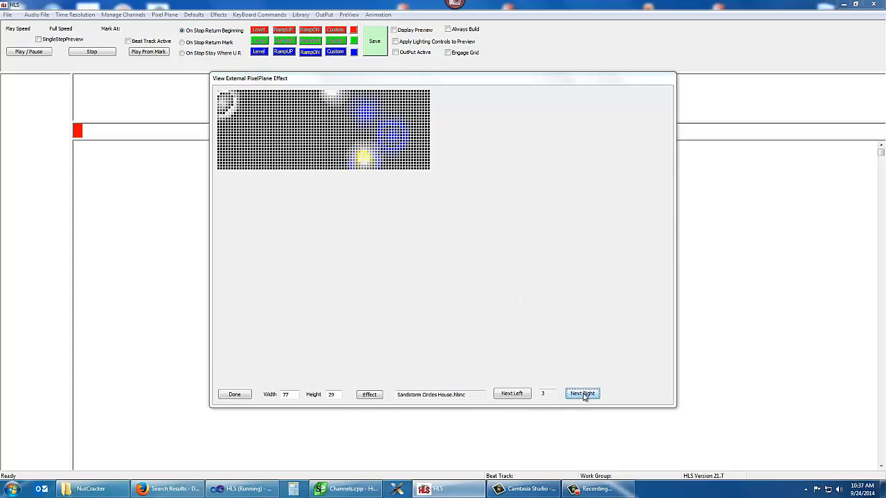
{"action": "left_click", "coordinate": [581, 393]}
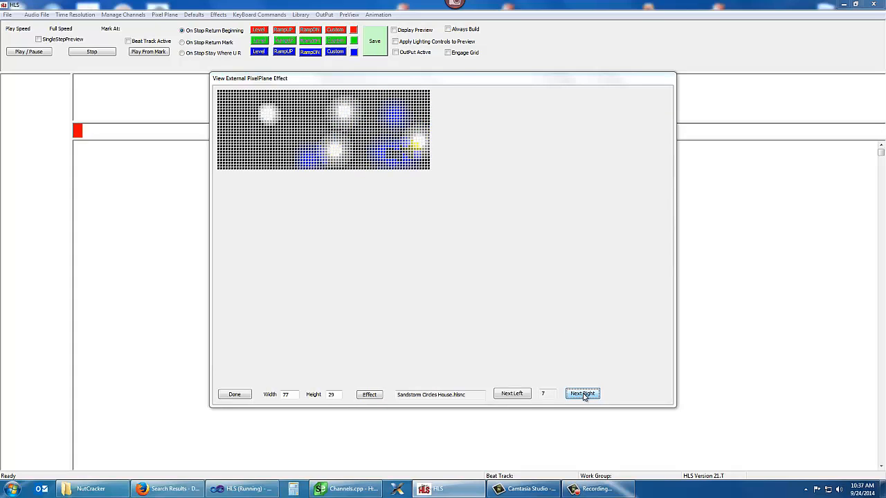
{"action": "left_click", "coordinate": [581, 393]}
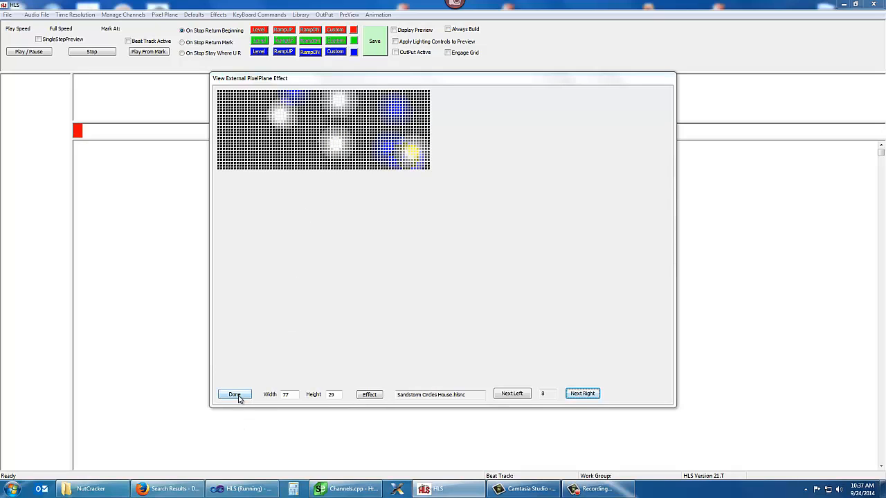
- Close the circles preview and reopen the effect viewer sized 128 wide by 16 high
{"action": "left_click", "coordinate": [235, 394]}
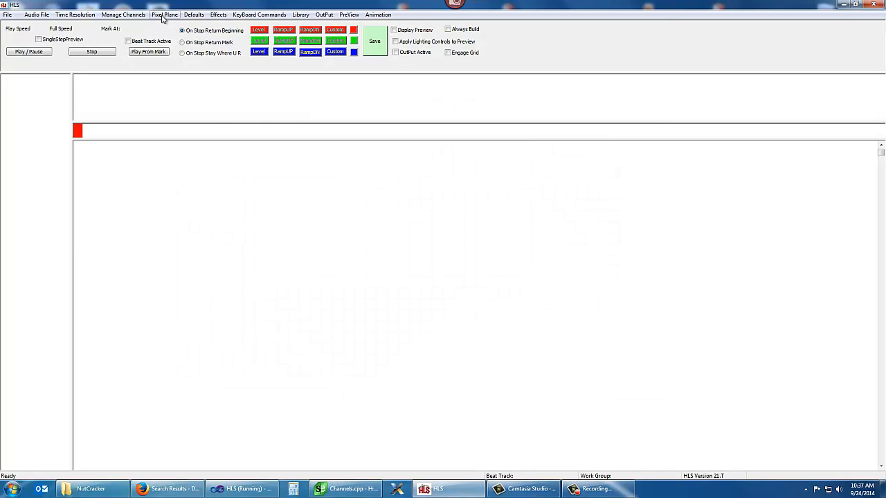
{"action": "left_click", "coordinate": [164, 14]}
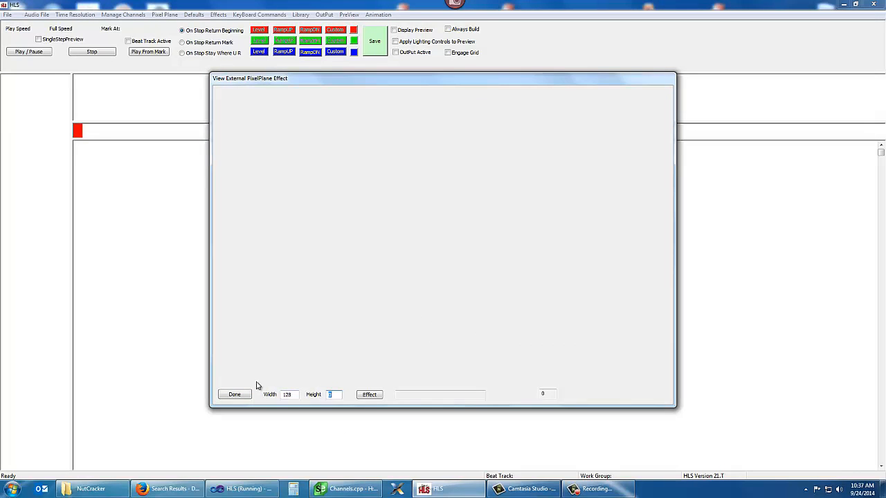
{"action": "type", "text": "16"}
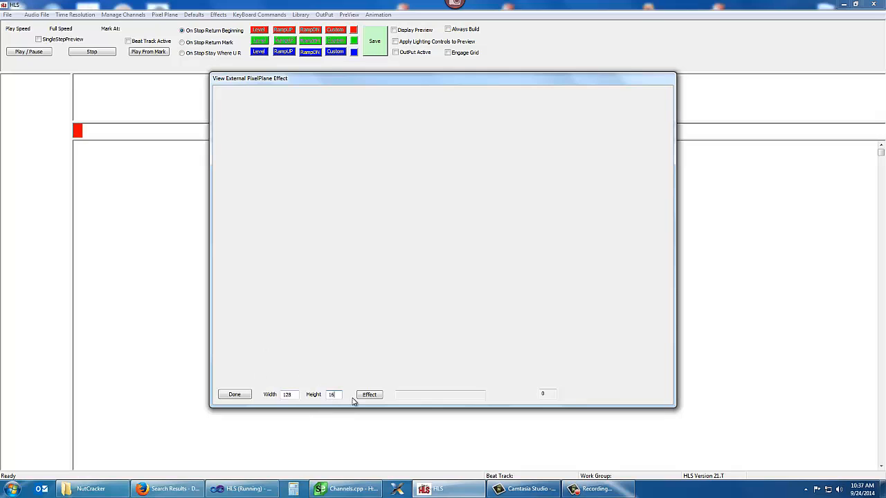
- Choose NC-bars.hlsnc as the effect file for the 128 by 16 viewer
{"action": "left_click", "coordinate": [368, 395]}
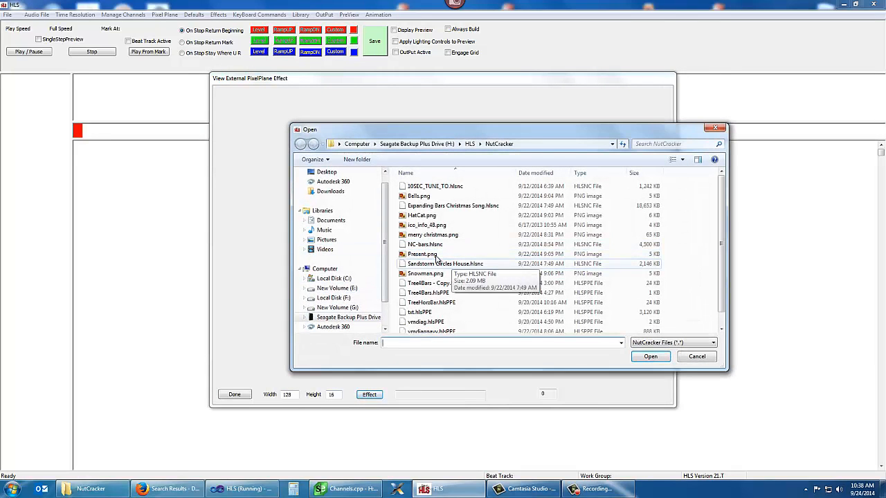
{"action": "left_click", "coordinate": [425, 243]}
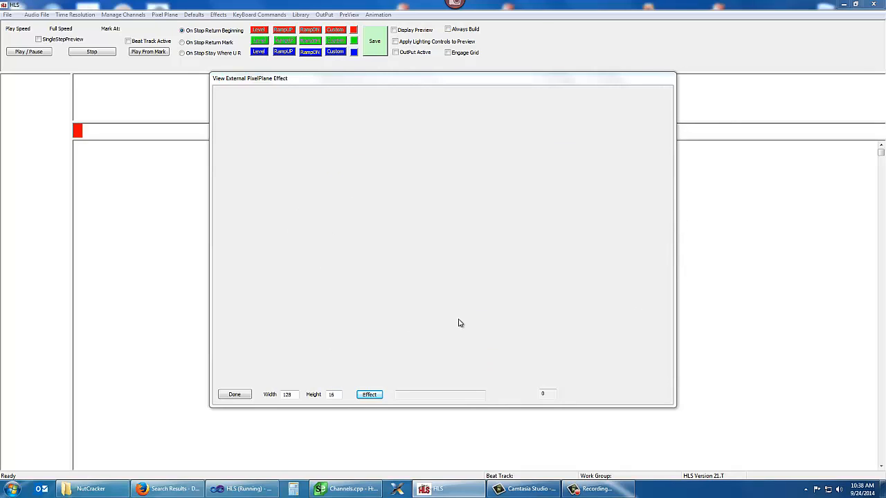
{"action": "mouse_move", "coordinate": [429, 315]}
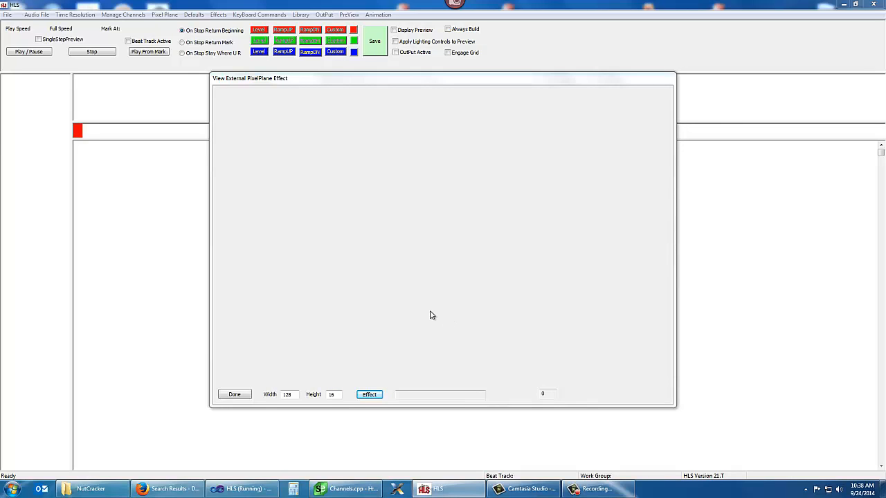
{"action": "mouse_move", "coordinate": [428, 307]}
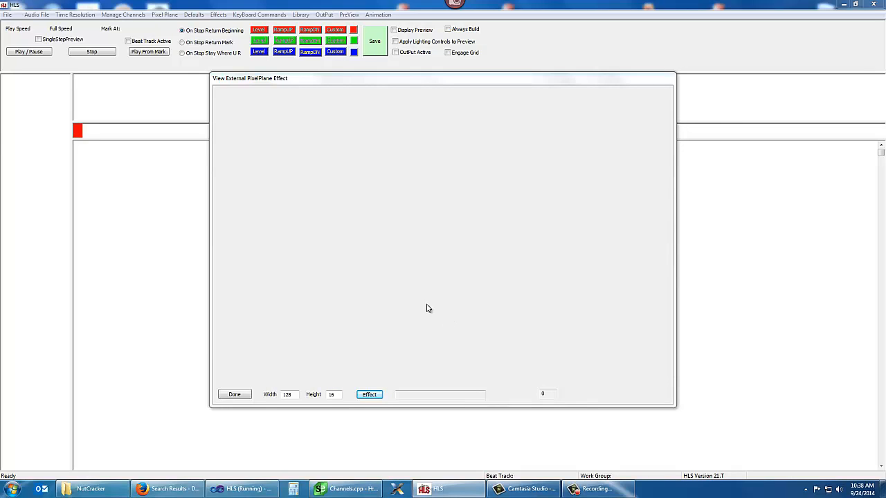
- Render NC-bars, advance the green and red bars through seven frames, then close the viewer
{"action": "left_click", "coordinate": [369, 394]}
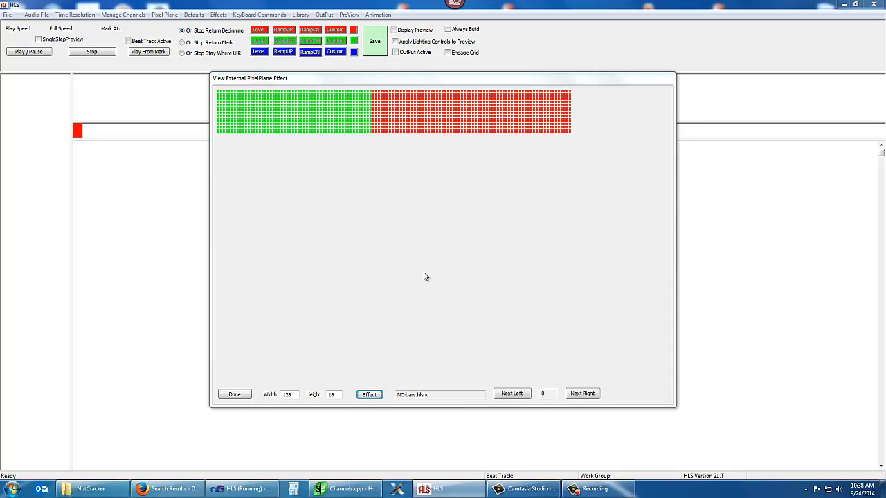
{"action": "left_click", "coordinate": [582, 393]}
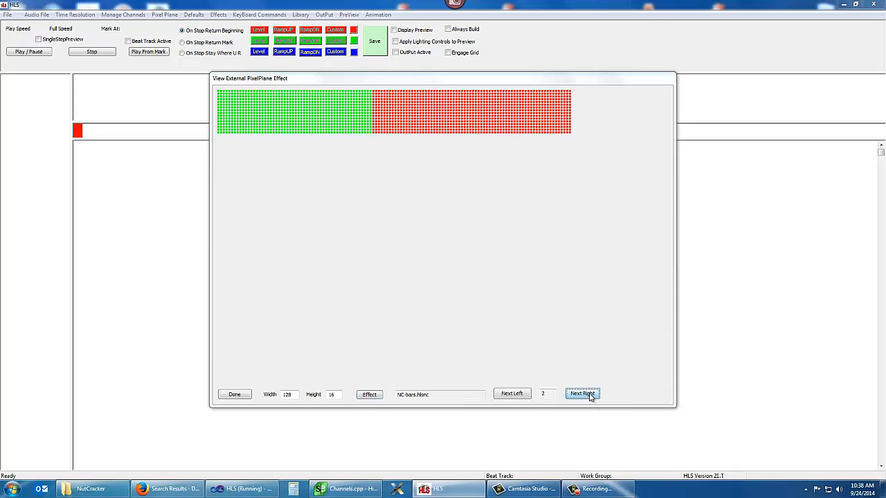
{"action": "left_click", "coordinate": [581, 393]}
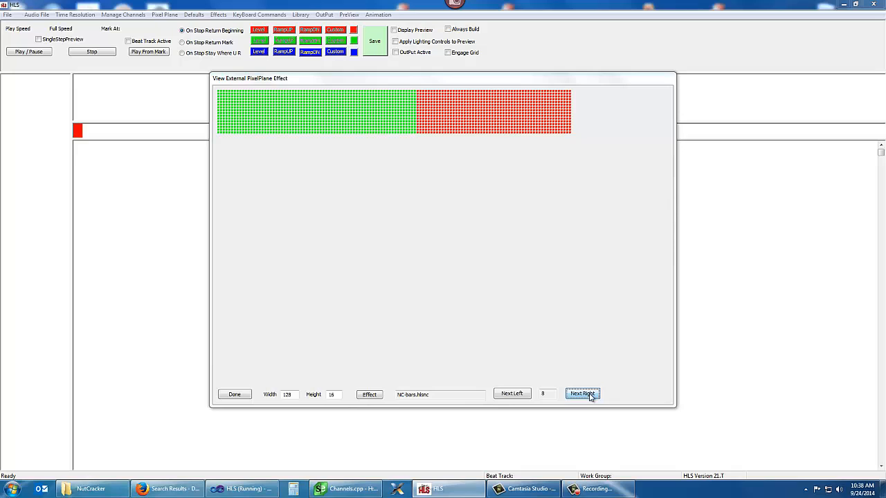
{"action": "left_click", "coordinate": [581, 393]}
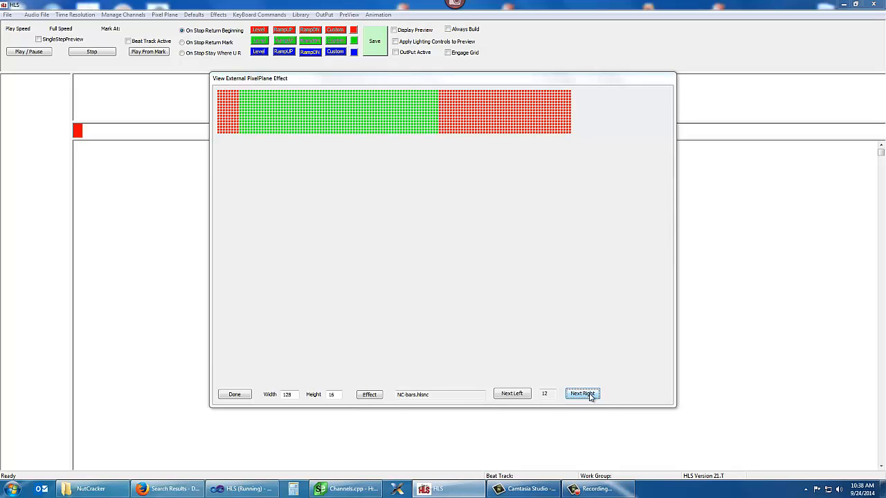
{"action": "left_click", "coordinate": [581, 393]}
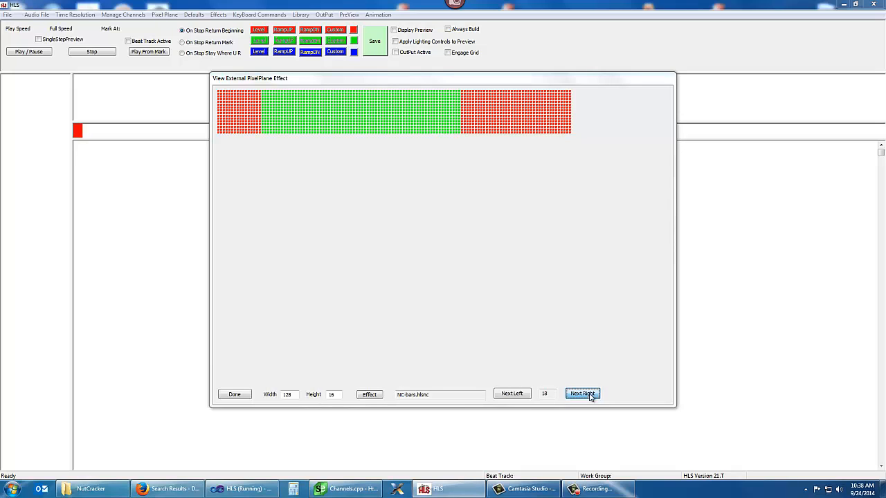
{"action": "left_click", "coordinate": [581, 393]}
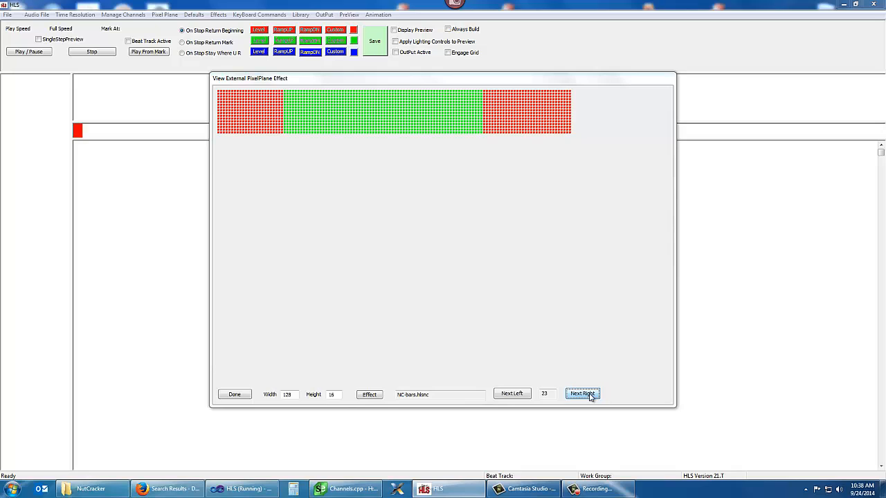
{"action": "left_click", "coordinate": [581, 393]}
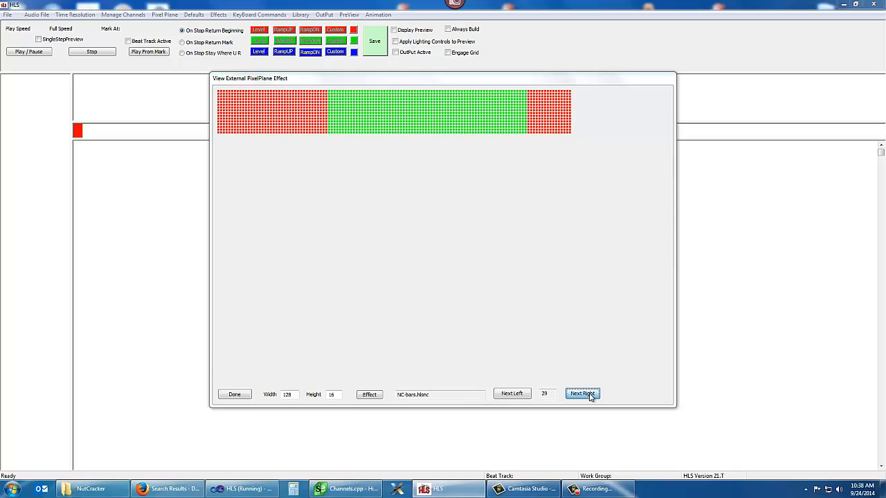
{"action": "left_click", "coordinate": [583, 393]}
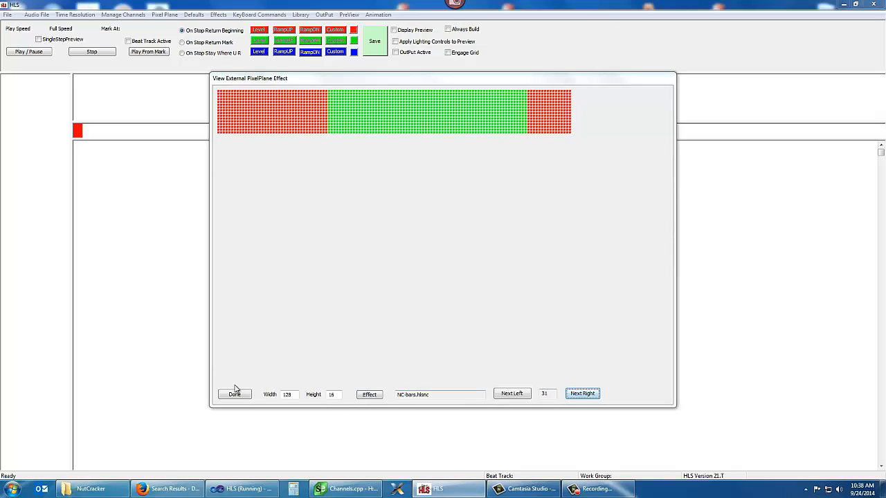
{"action": "left_click", "coordinate": [234, 394]}
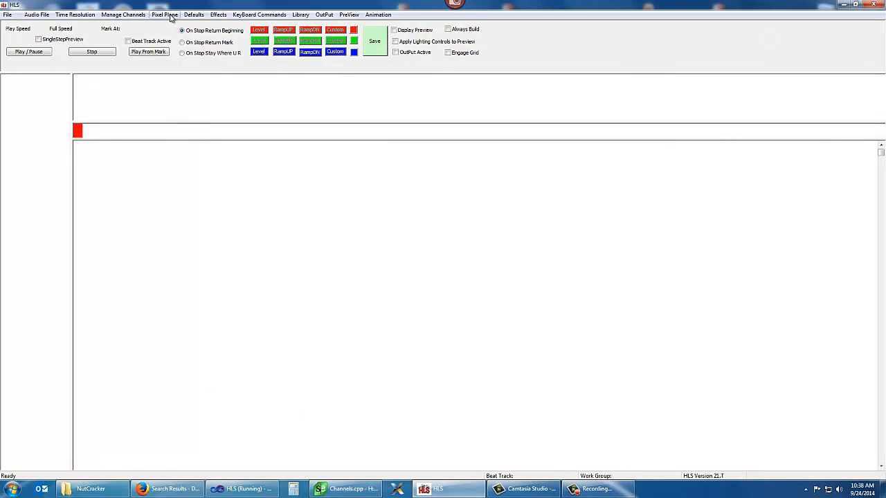
- Reopen the viewer at 128 by 16 and load the 10SEC_TUNE_TO.Nutc effect file
{"action": "left_click", "coordinate": [164, 14]}
{"action": "type", "text": "128"}
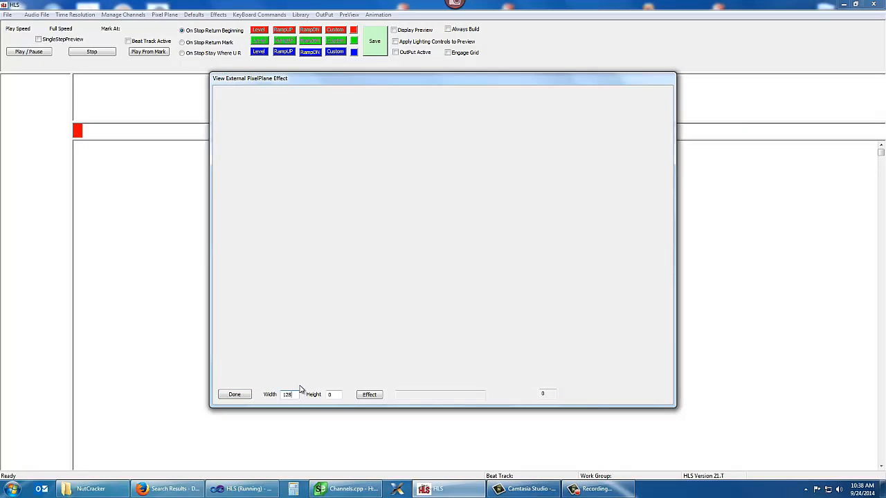
{"action": "type", "text": "16"}
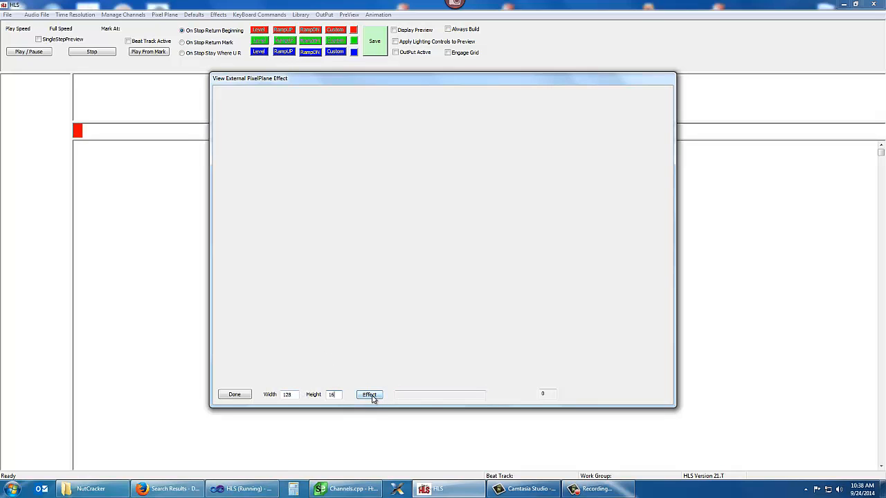
{"action": "left_click", "coordinate": [368, 394]}
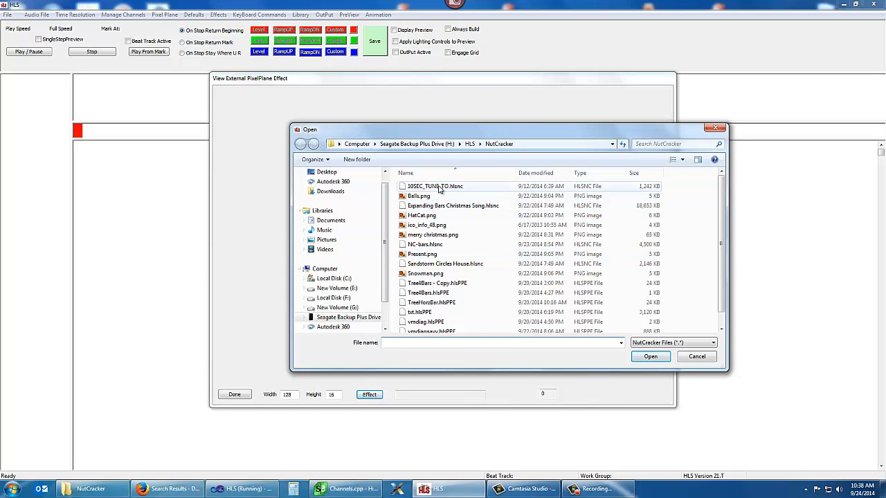
{"action": "left_click", "coordinate": [434, 185]}
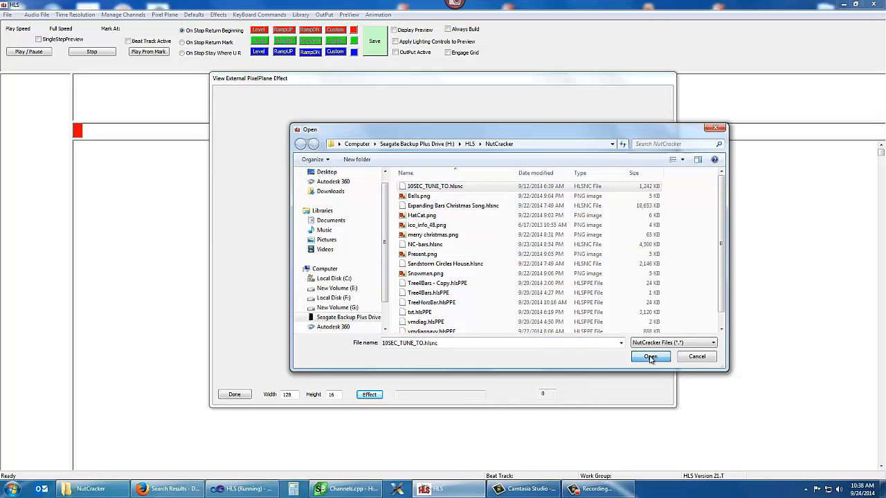
{"action": "left_click", "coordinate": [649, 357]}
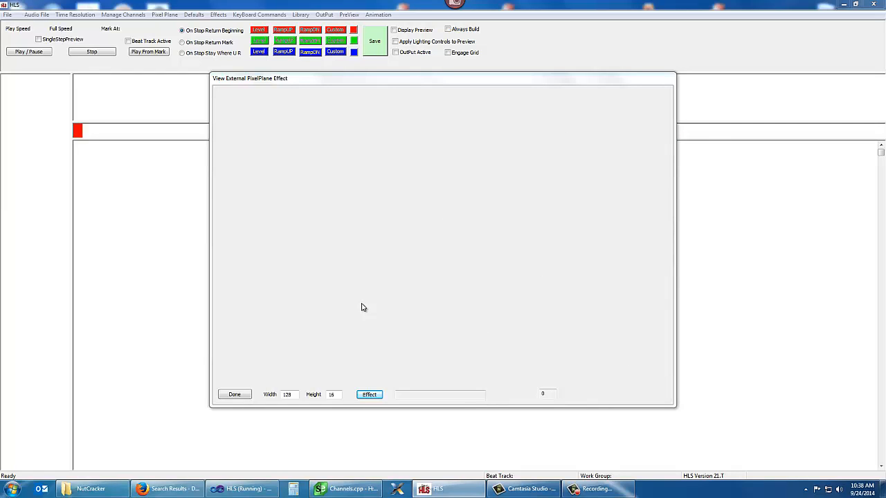
- Render 10SEC_TUNE_TO and advance six frames to about frame 34, showing scattered red pixels
{"action": "left_click", "coordinate": [368, 394]}
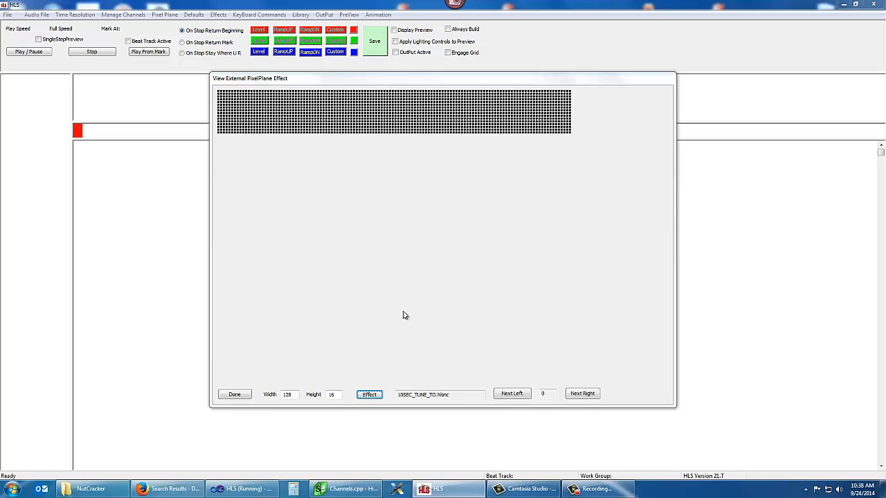
{"action": "left_click", "coordinate": [582, 393]}
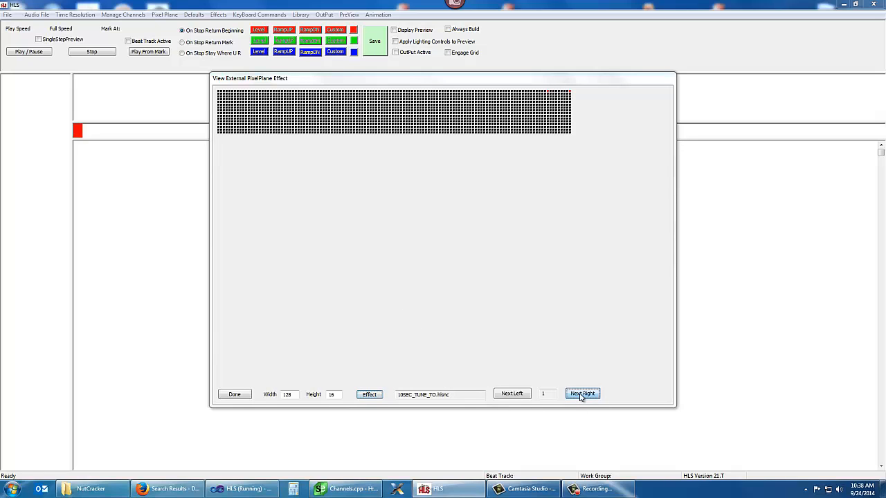
{"action": "left_click", "coordinate": [581, 393]}
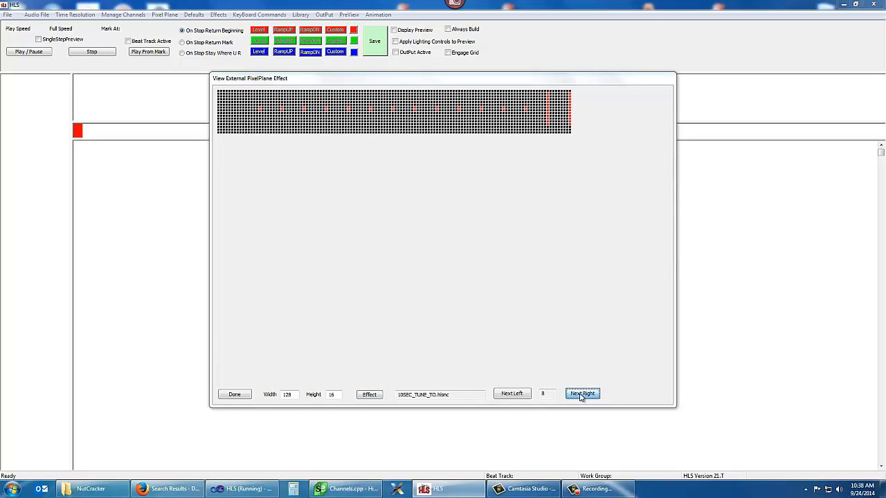
{"action": "left_click", "coordinate": [582, 393]}
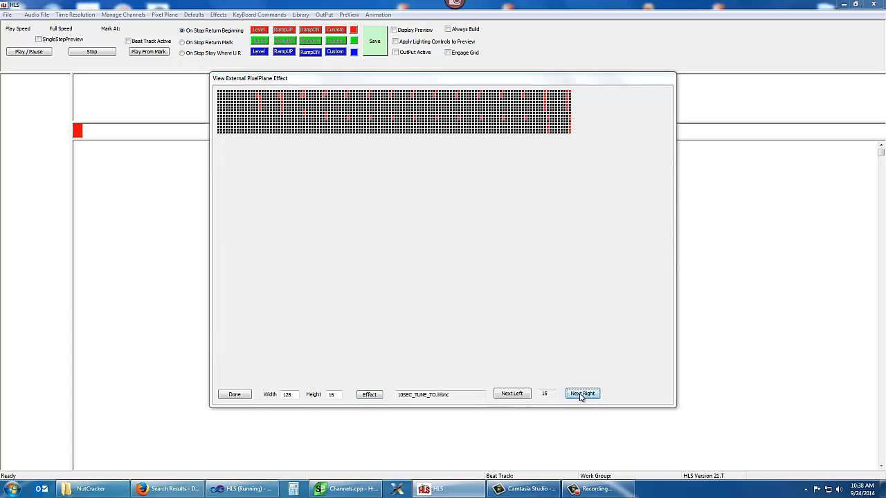
{"action": "left_click", "coordinate": [581, 393]}
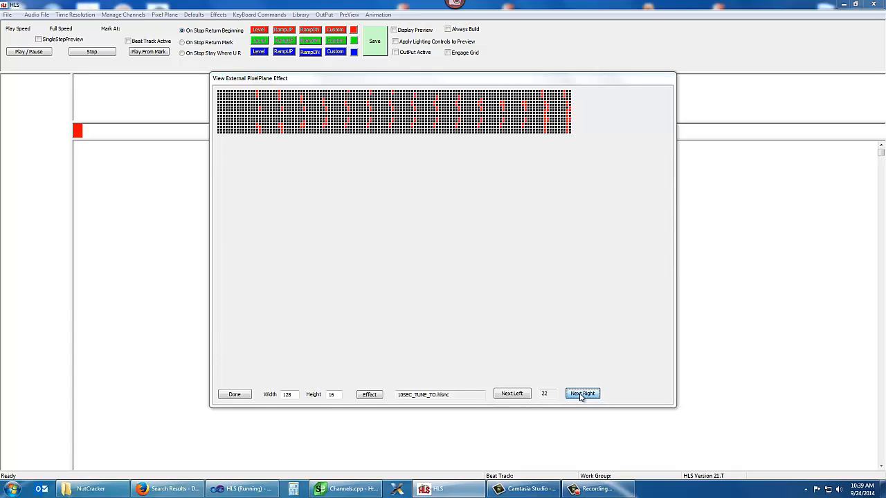
{"action": "left_click", "coordinate": [582, 393]}
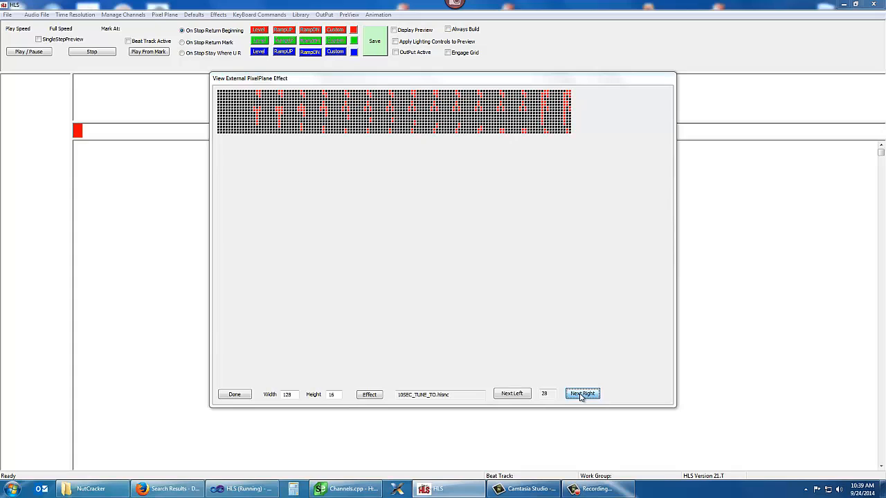
{"action": "left_click", "coordinate": [582, 393]}
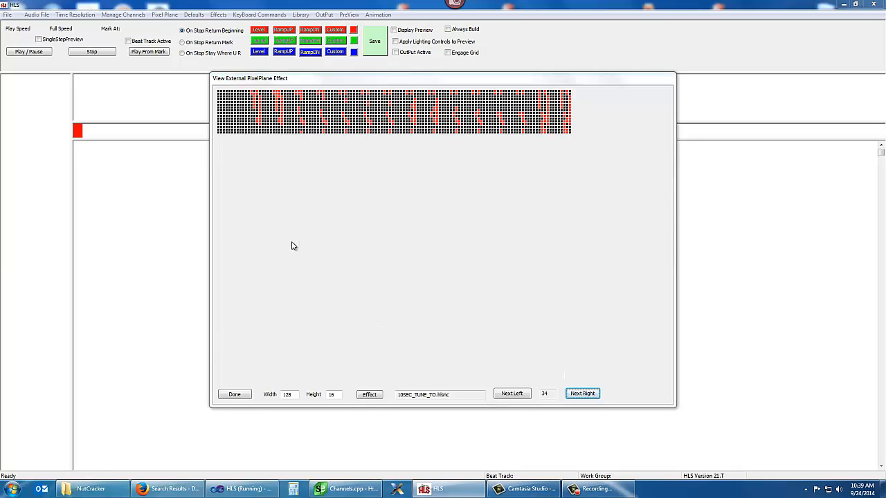
{"action": "mouse_move", "coordinate": [290, 258]}
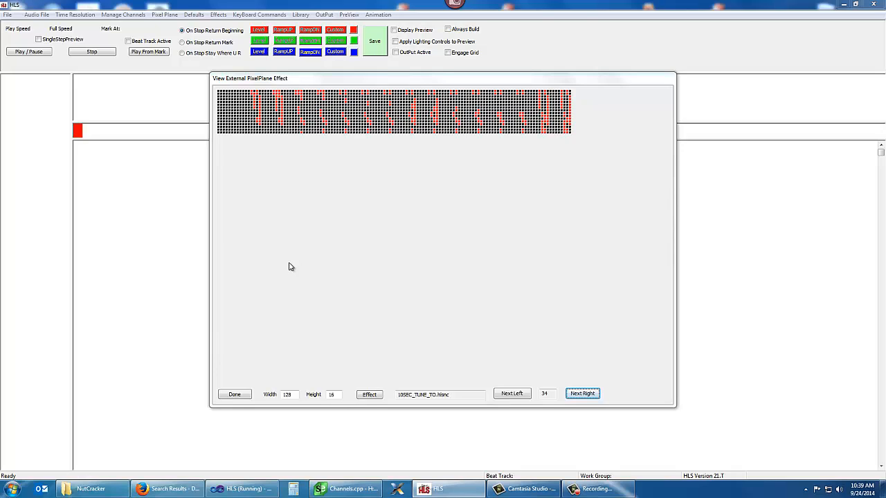
{"action": "mouse_move", "coordinate": [294, 264]}
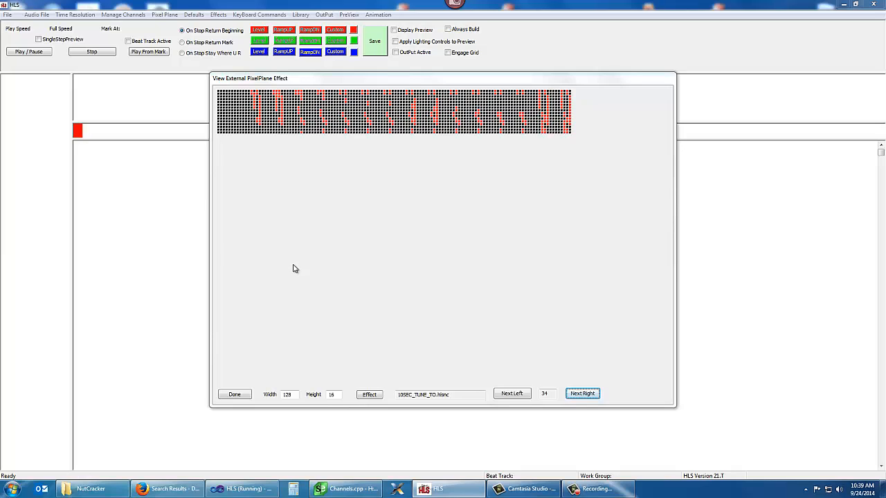
{"action": "mouse_move", "coordinate": [302, 241]}
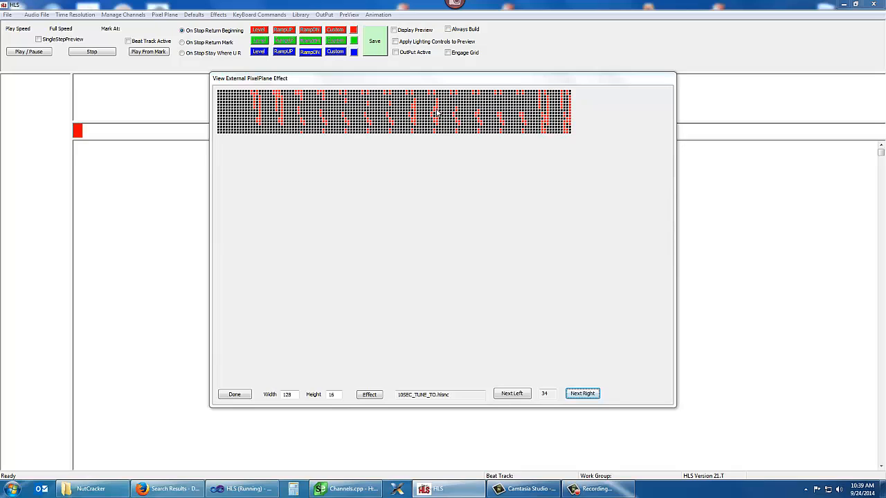
{"action": "mouse_move", "coordinate": [280, 332]}
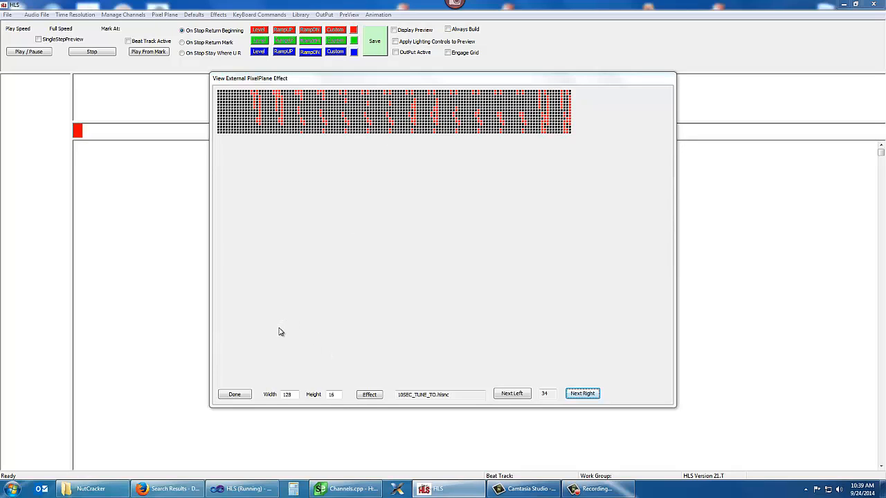
{"action": "mouse_move", "coordinate": [307, 337]}
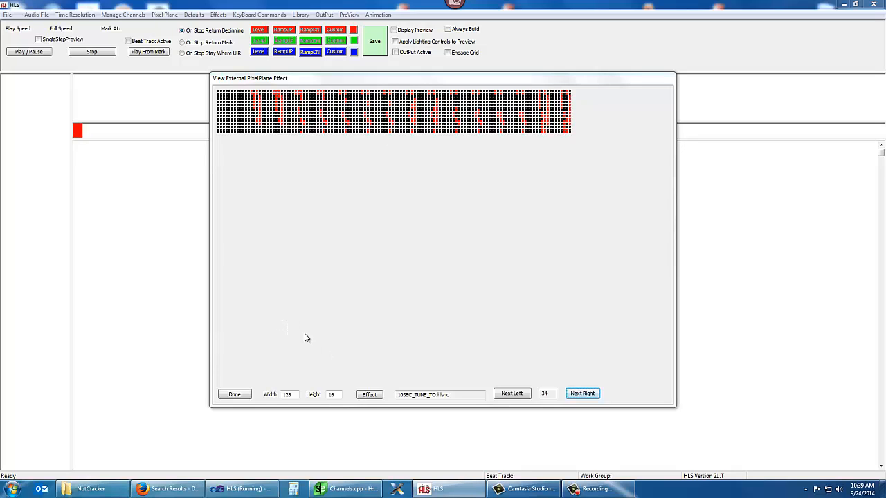